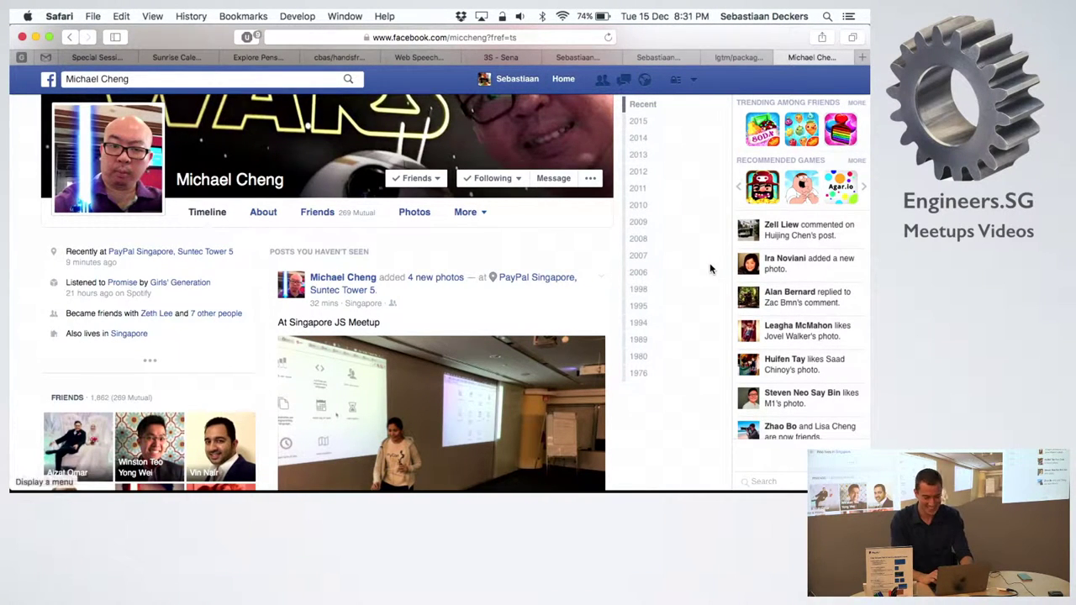
Switch to the lgtm package.json tab showing 11 'babel' search matches.
left_click(738, 58)
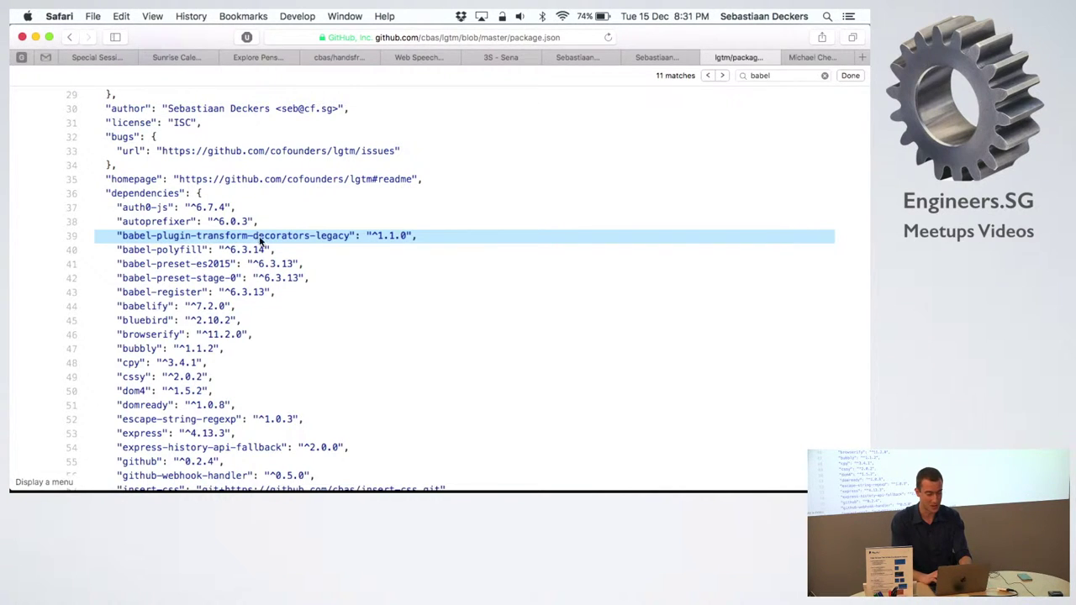
Switch to the Facebook photos tab and scroll down through the motorcycle album.
left_click(661, 57)
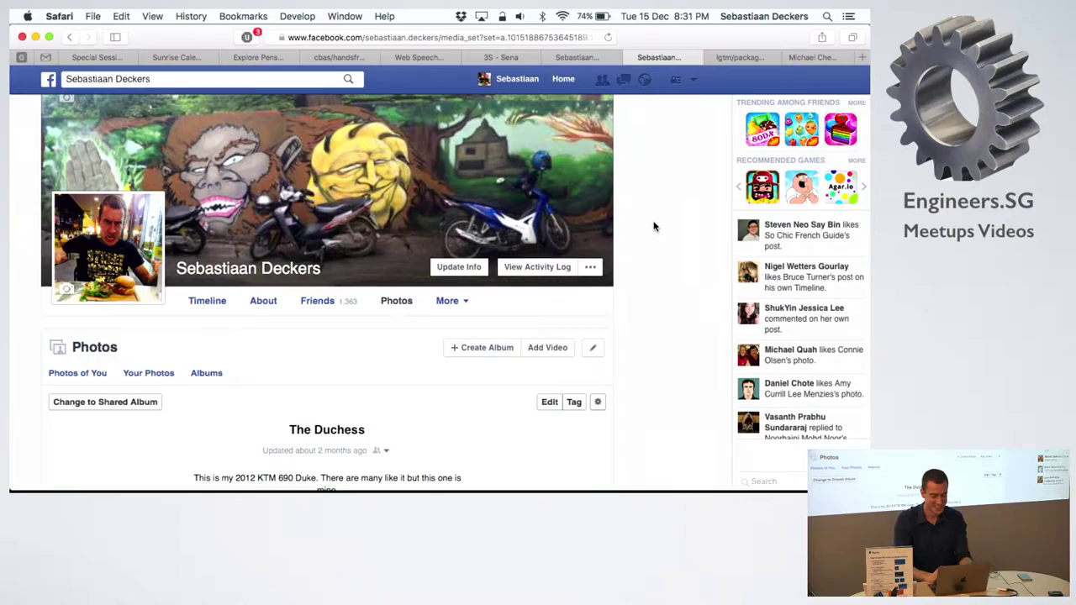
scroll("down", 3)
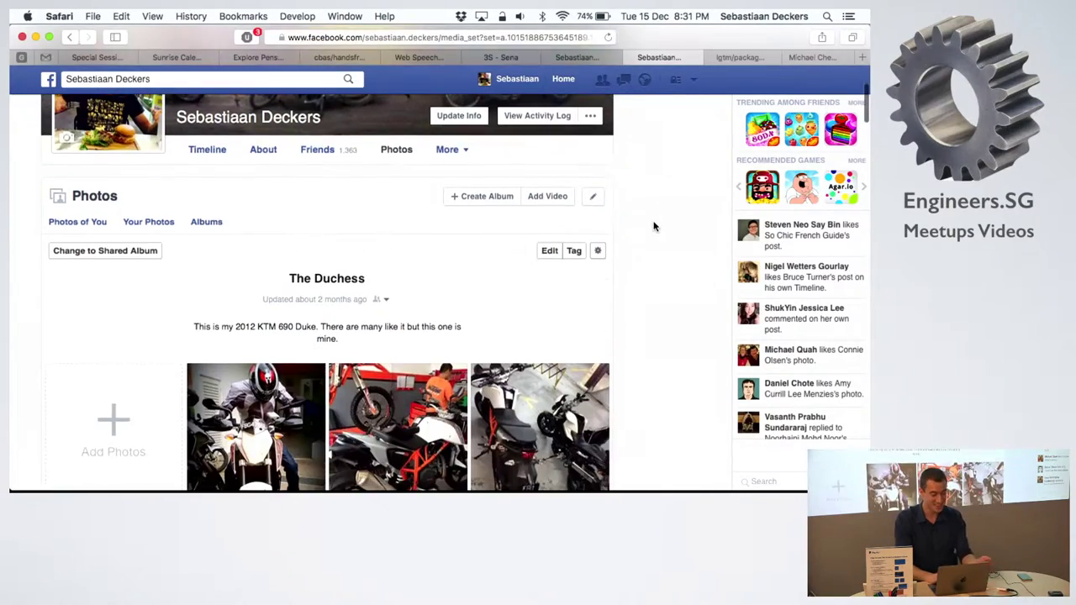
scroll("down", 3)
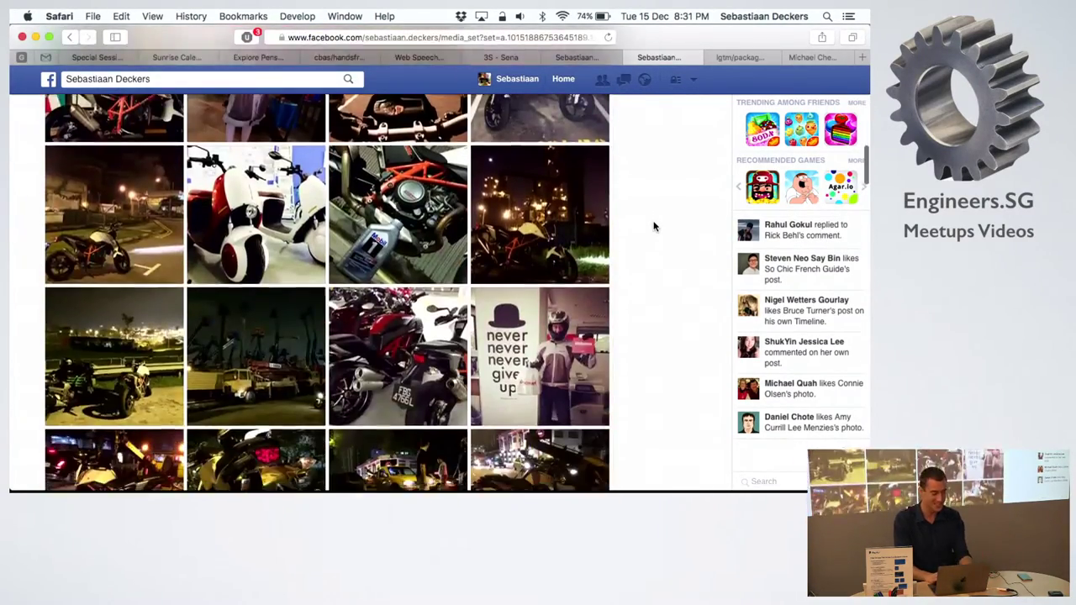
scroll("down", 3)
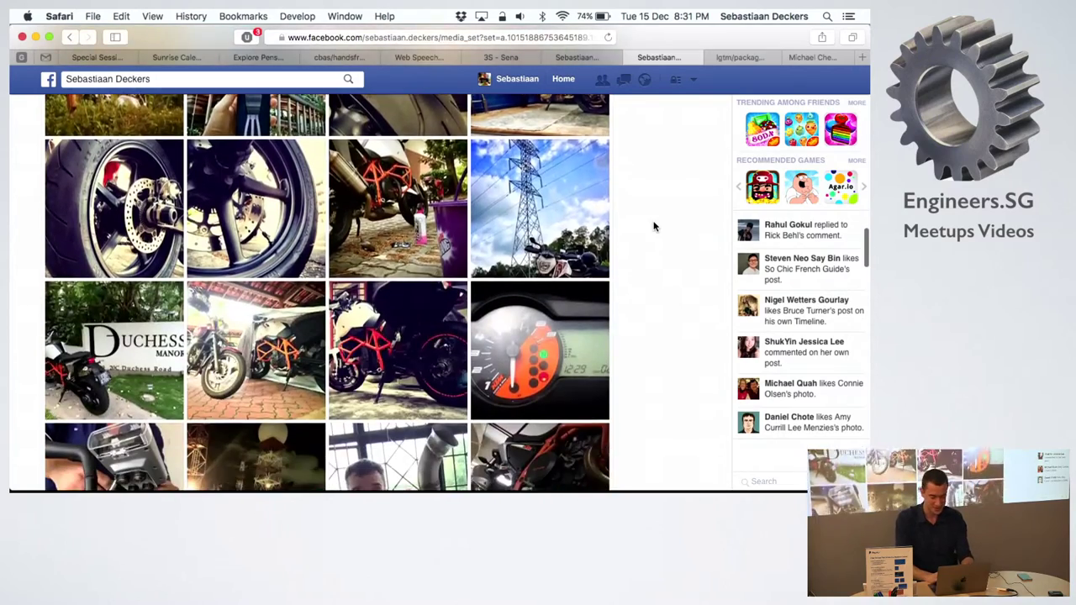
scroll("down", 3)
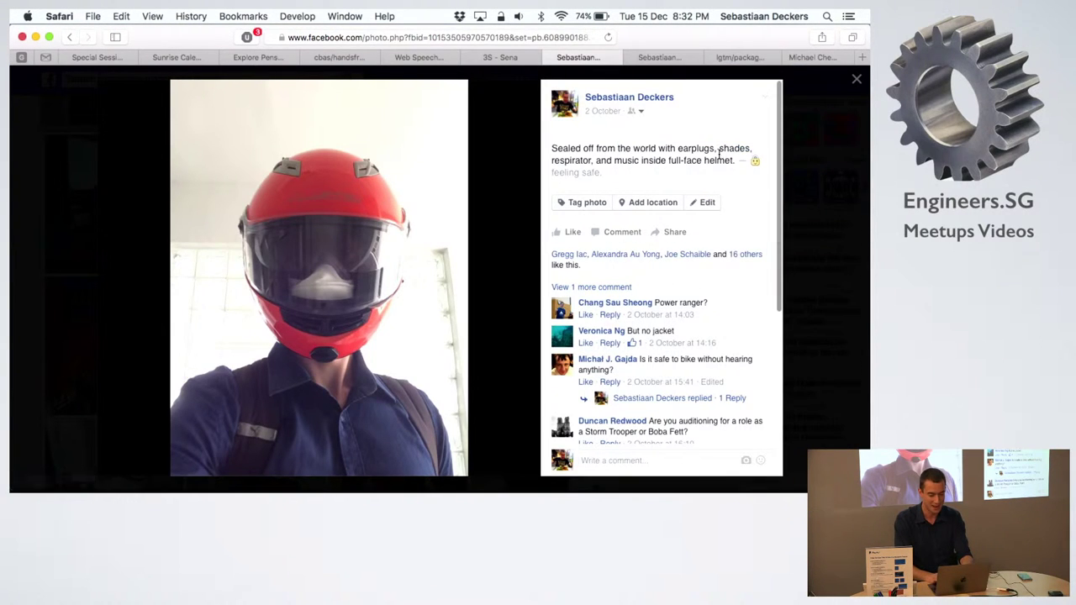
mouse_move(718, 158)
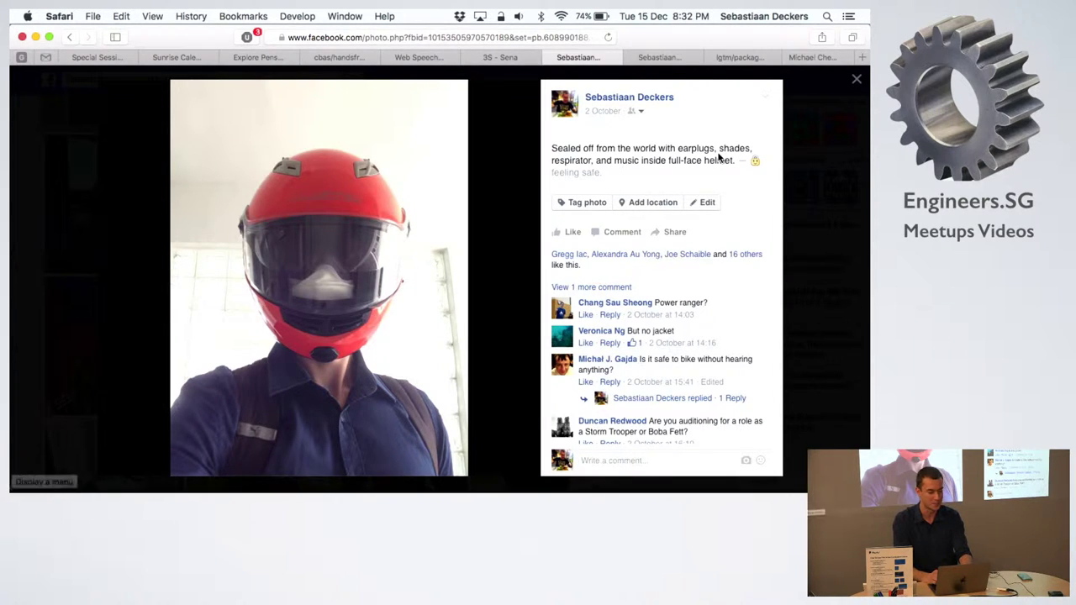
Switch to the '3S - Sena' helmet headset product page tab.
left_click(501, 58)
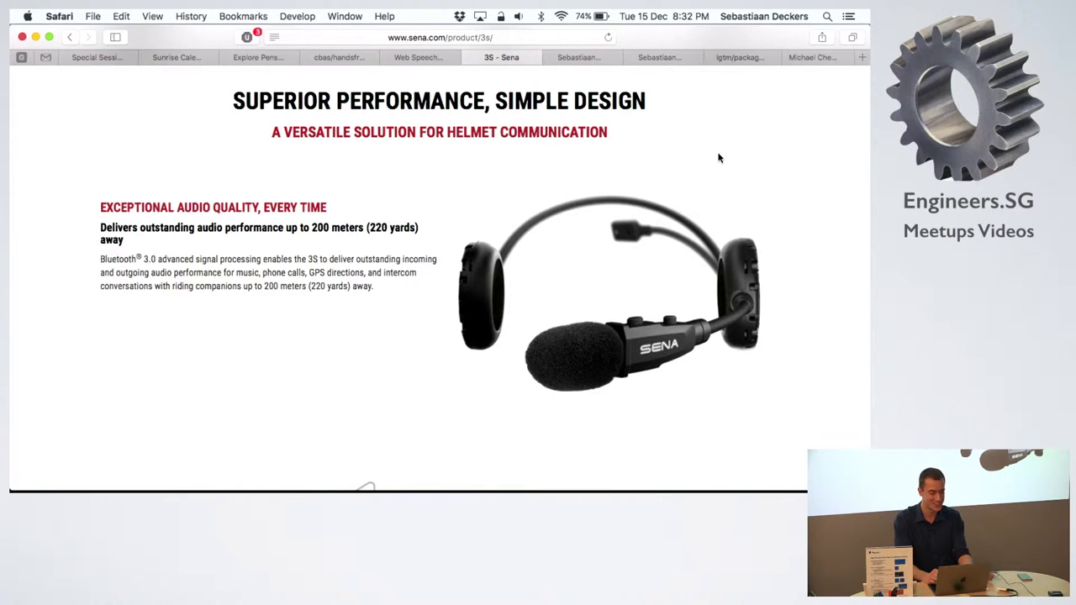
Scroll through the MDN Web Speech API docs, then switch to the cbas/handsfree repository.
left_click(419, 57)
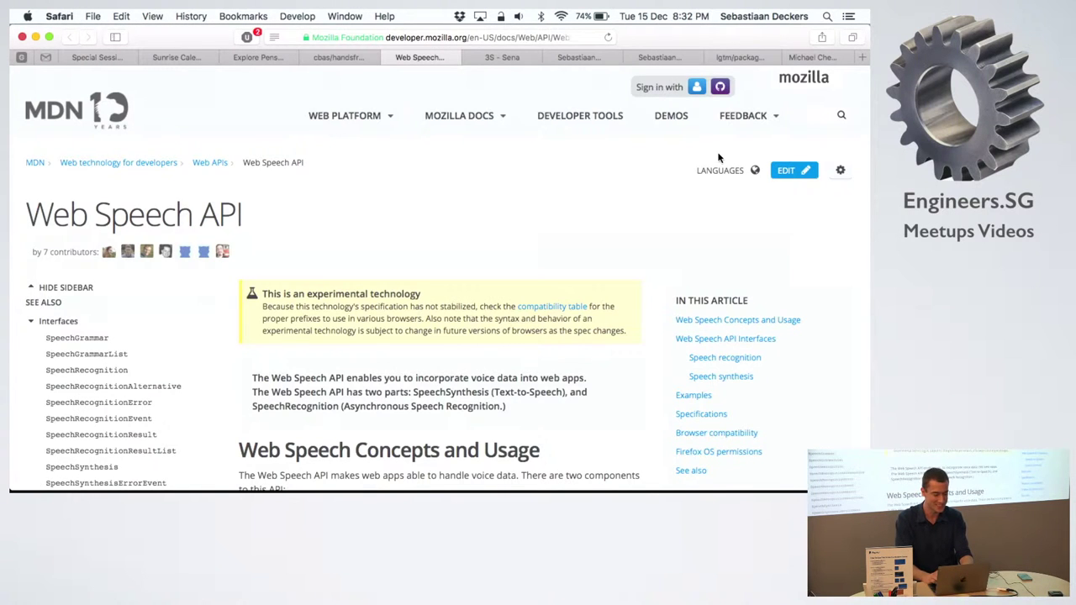
mouse_move(576, 228)
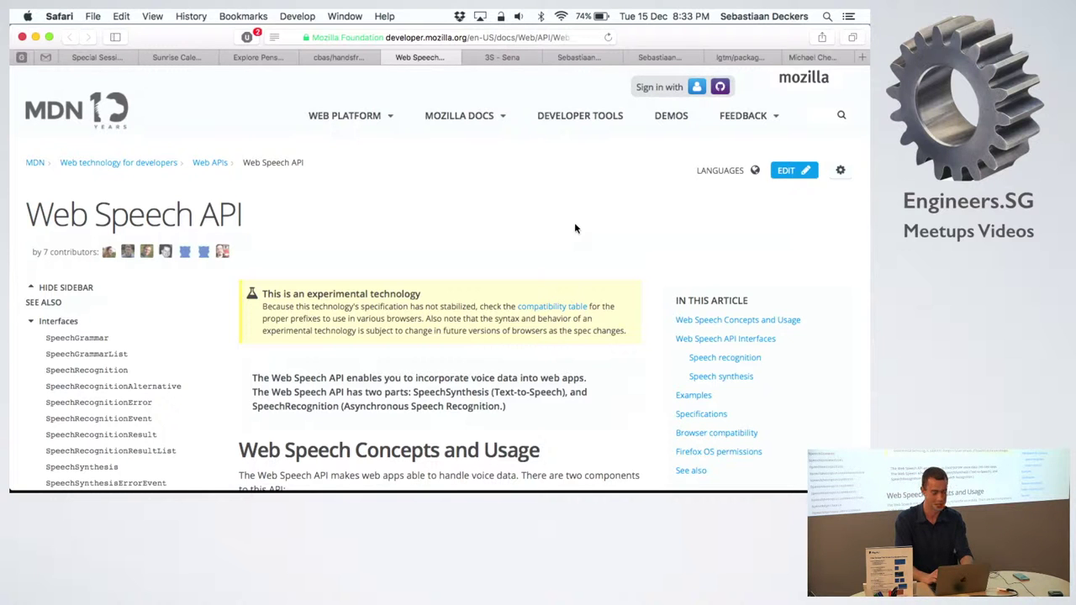
scroll("down", 3)
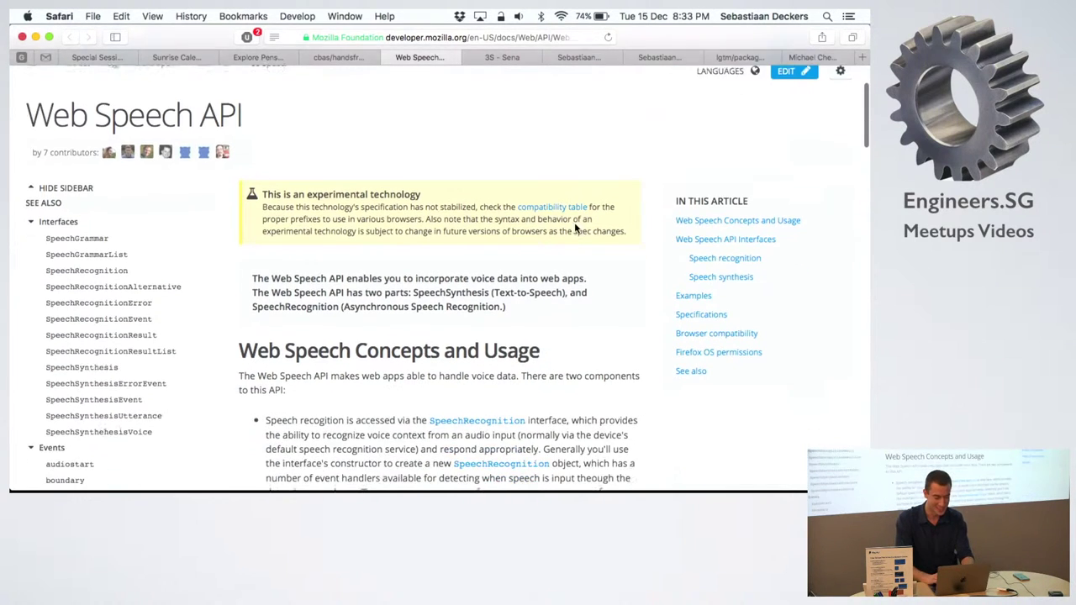
scroll("down", 3)
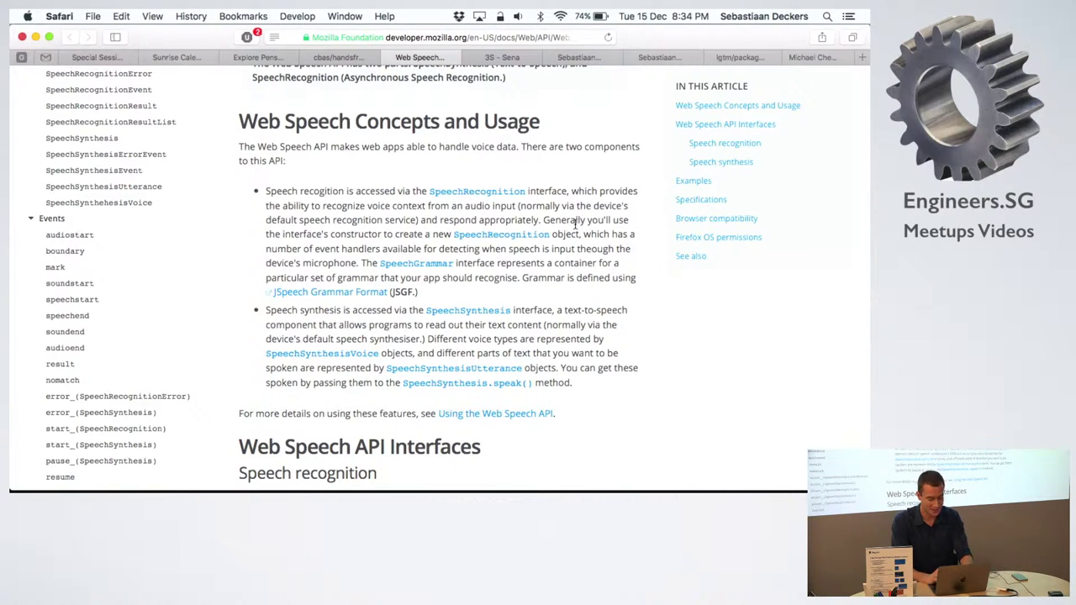
left_click(341, 56)
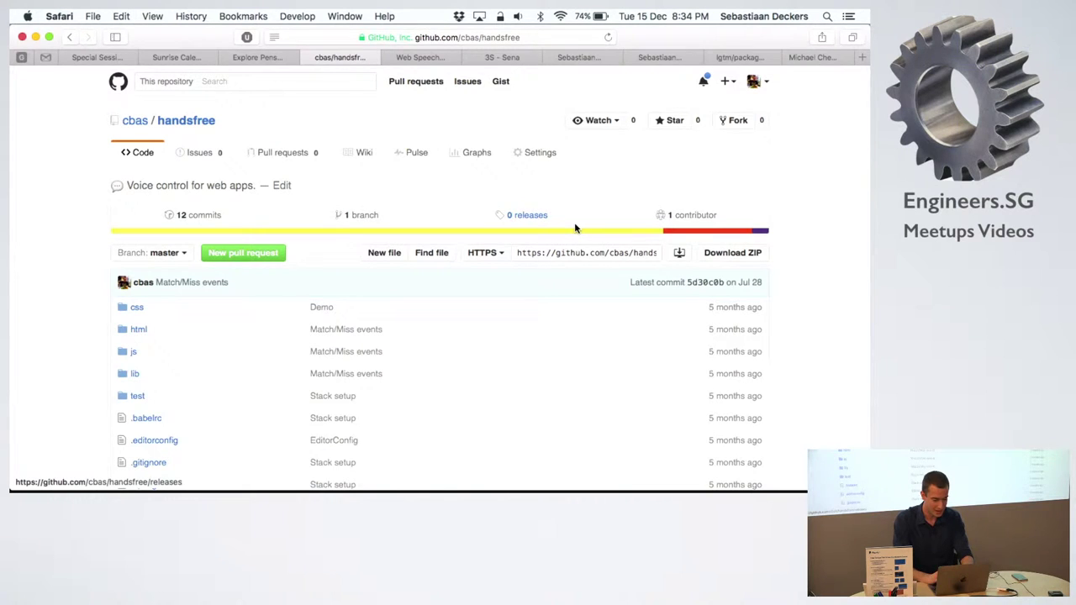
Scroll the handsfree README to the Installation section and its openssl certificate command.
scroll("down", 3)
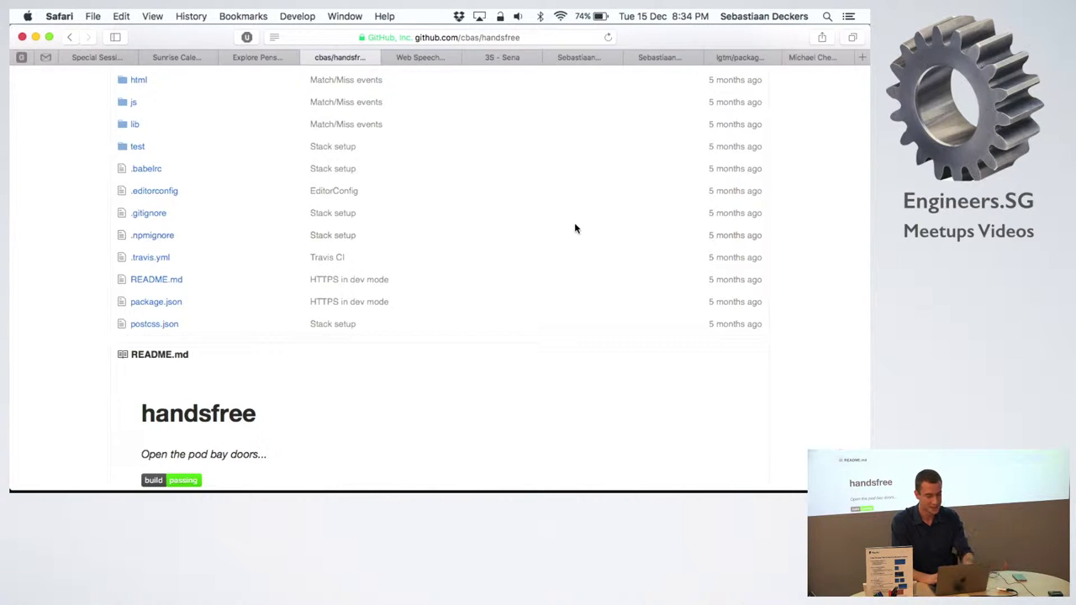
mouse_move(823, 287)
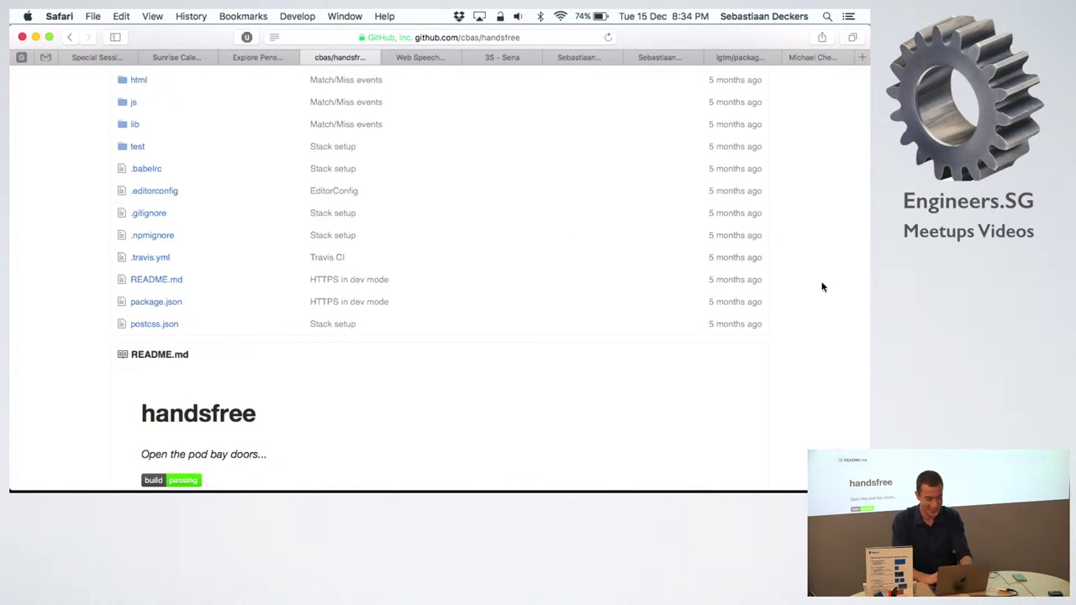
scroll("down", 3)
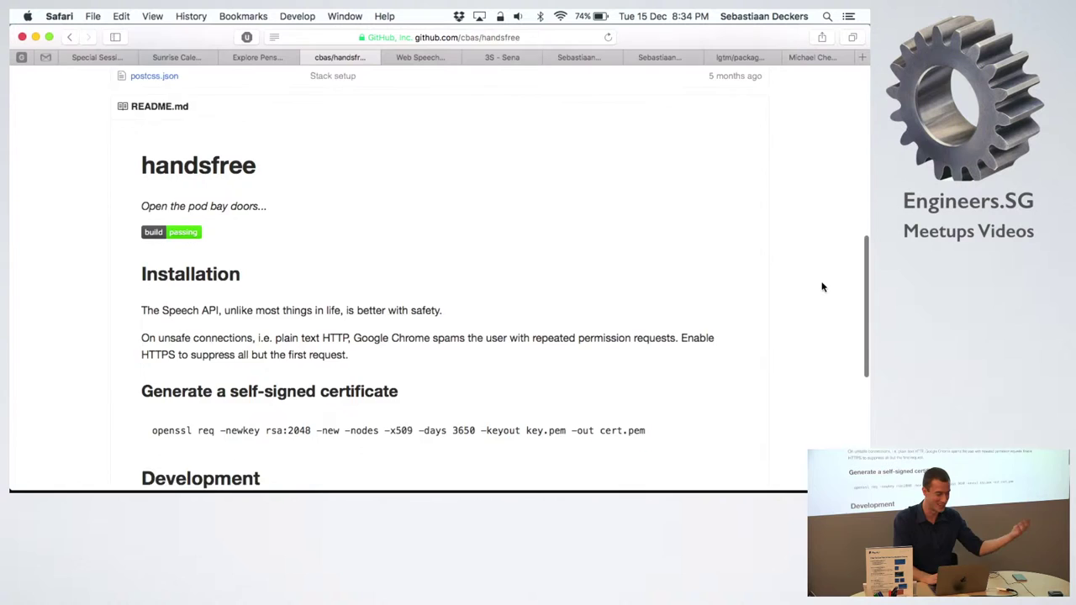
scroll("up", 3)
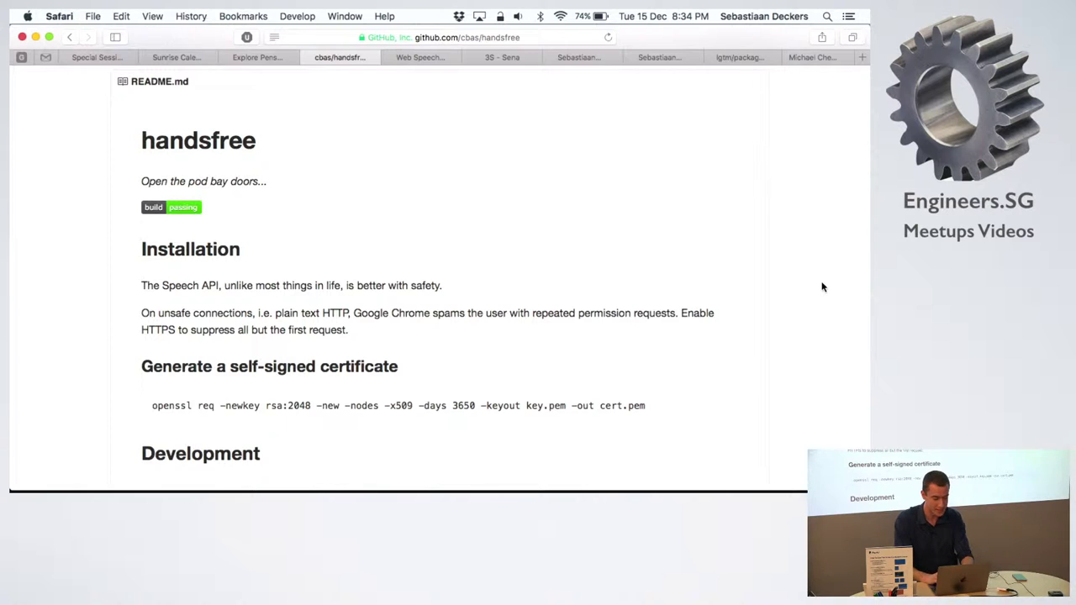
scroll("up", 3)
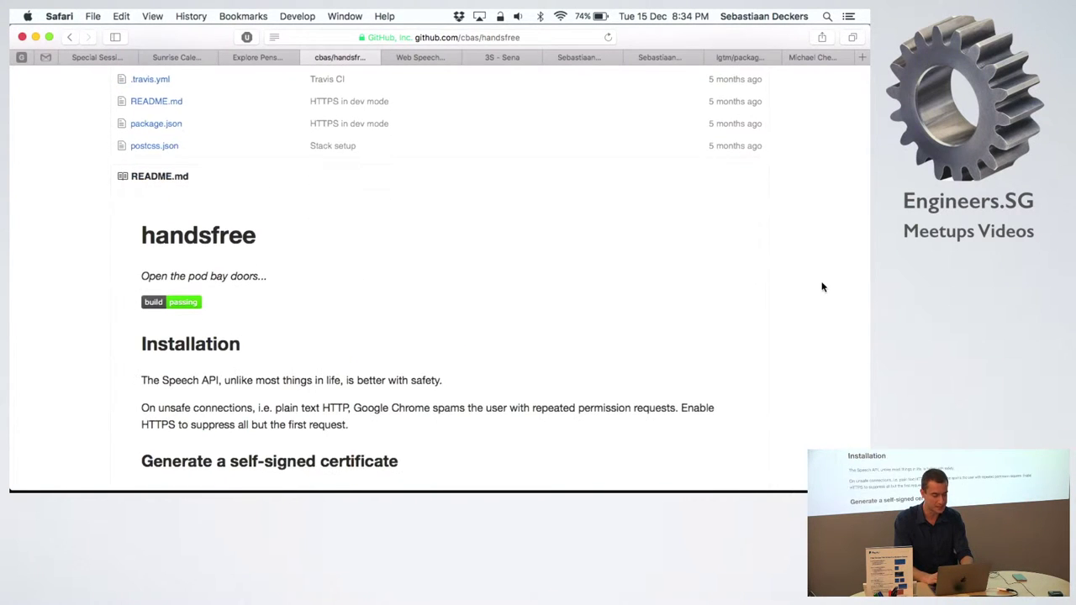
scroll("down", 3)
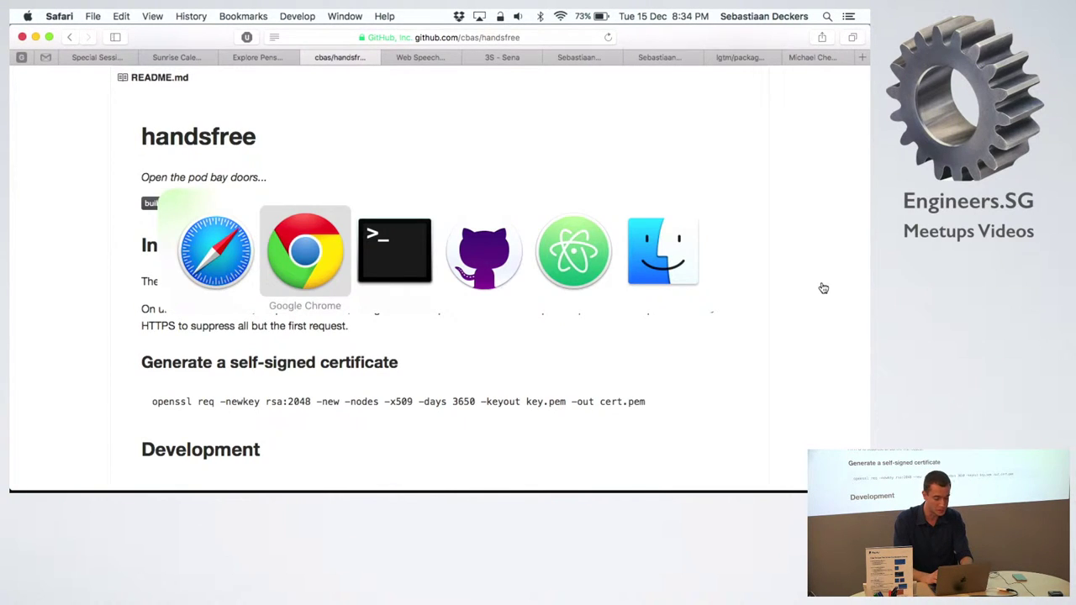
Switch to GitHub Desktop and open the handsfree repository in Terminal.
left_click(484, 251)
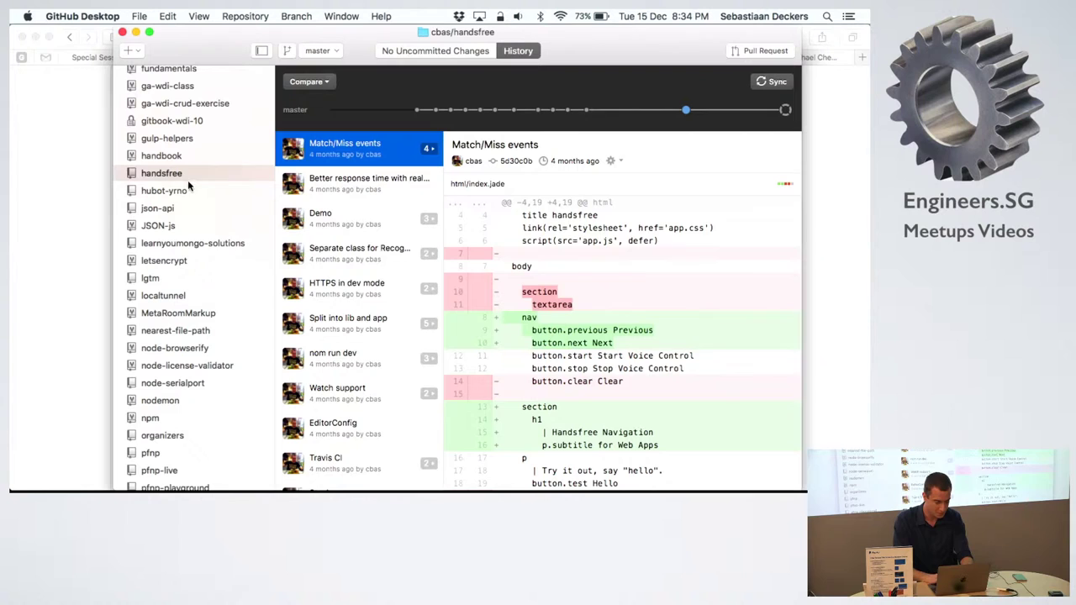
right_click(161, 172)
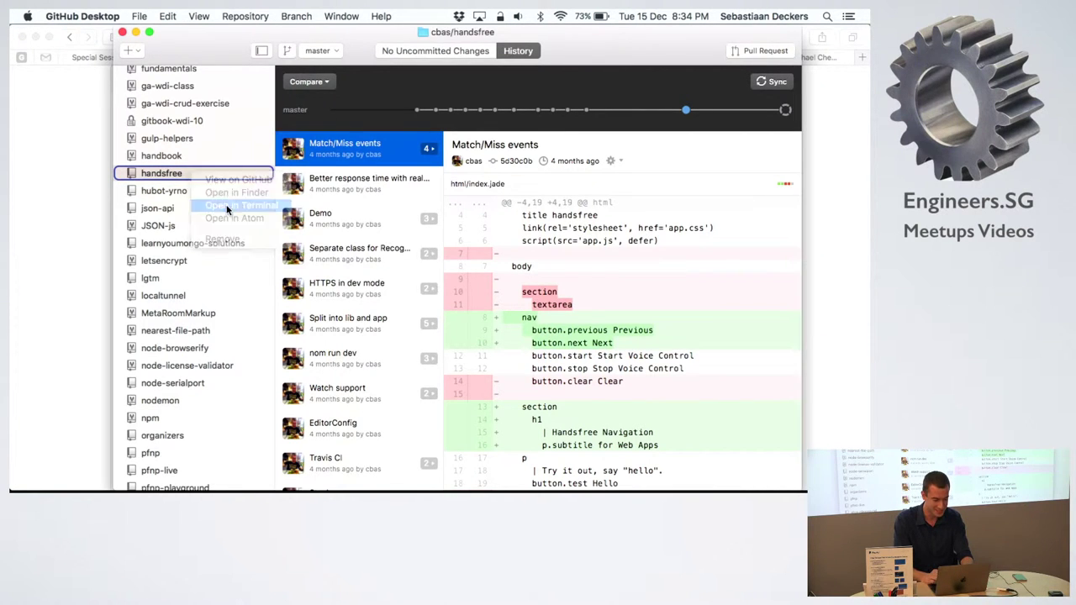
left_click(241, 205)
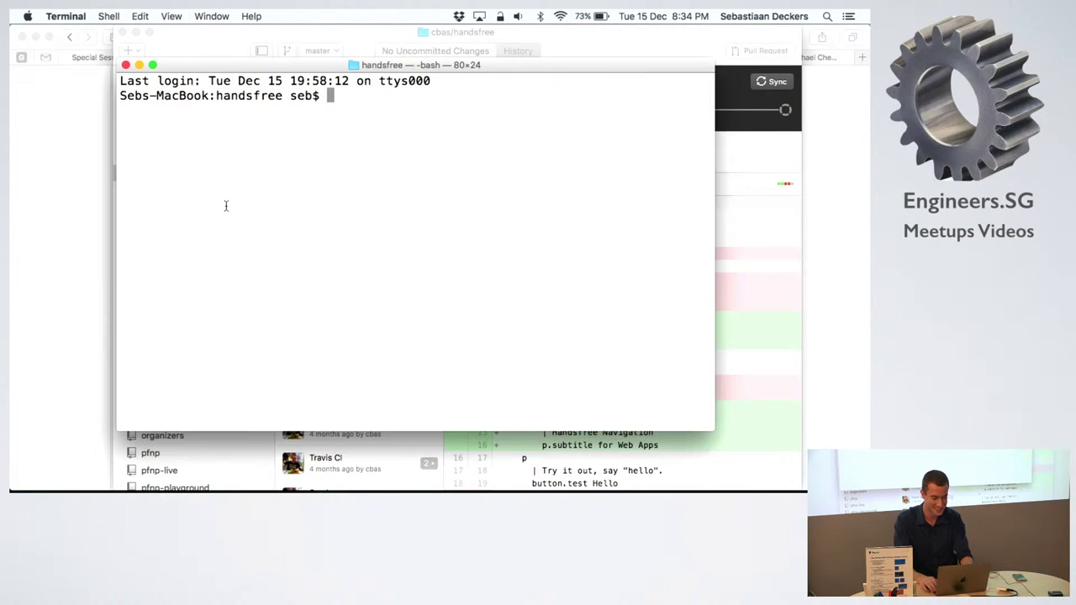
Run npm t to start handsfree's lint and tests, then stop the job.
type("npm")
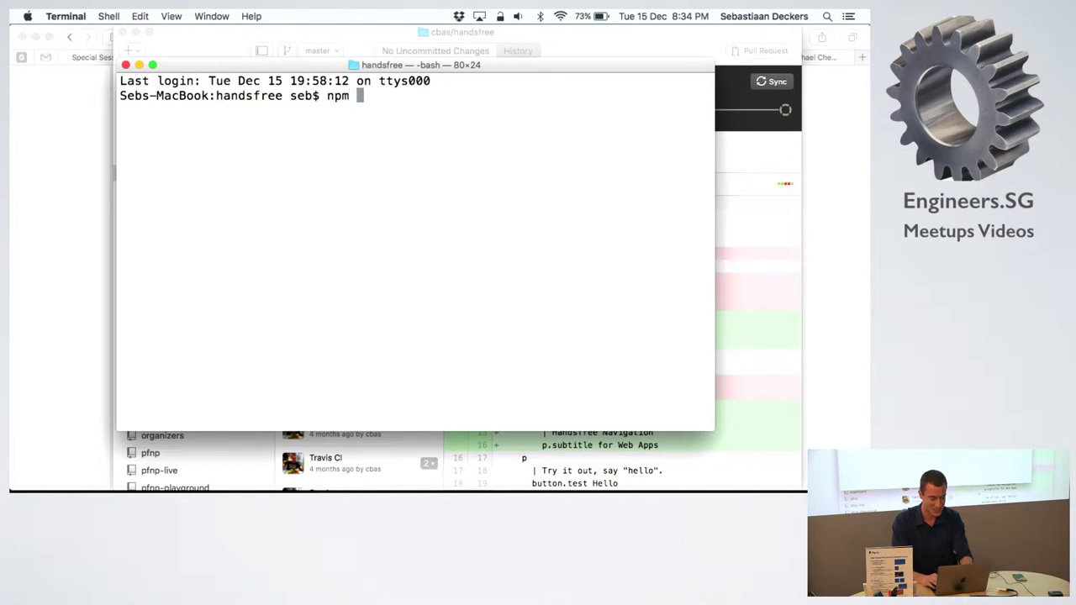
key("Return")
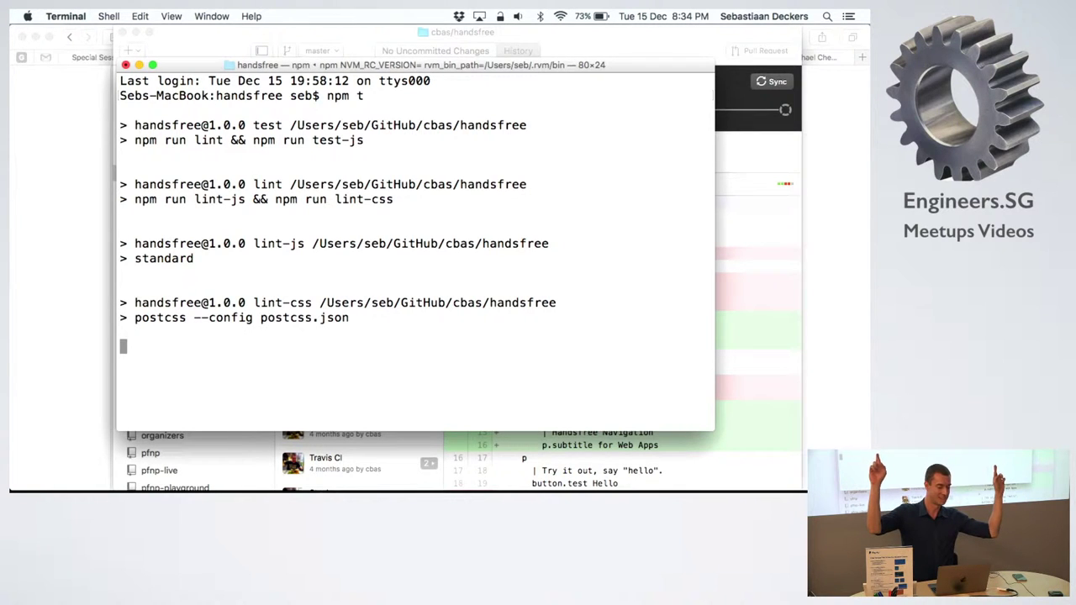
key("Return")
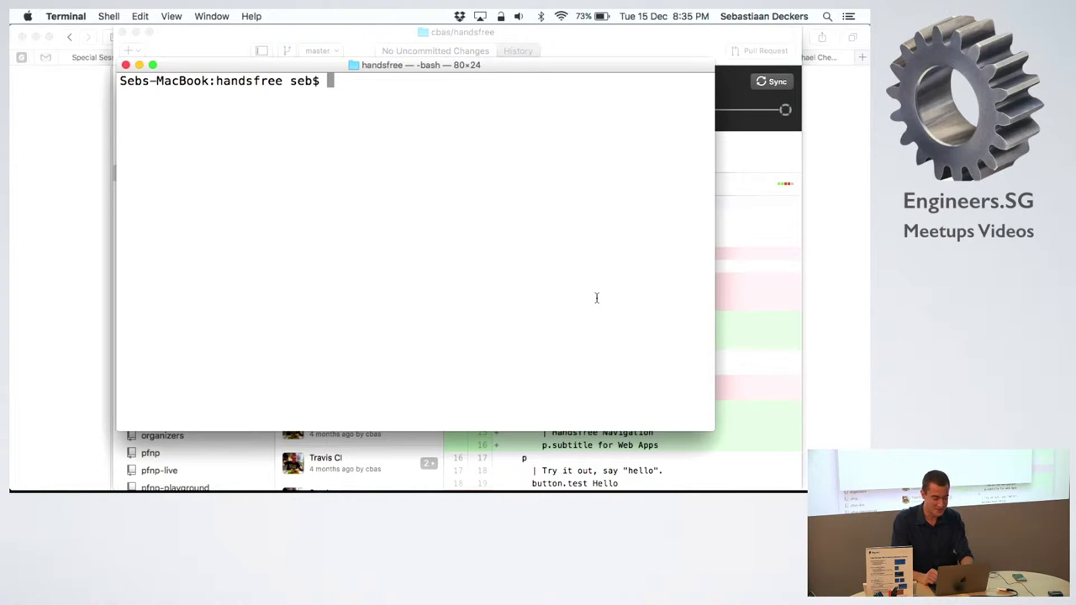
Copy 'npm run dev' from the printed README and run it to start the dev server.
key("Return")
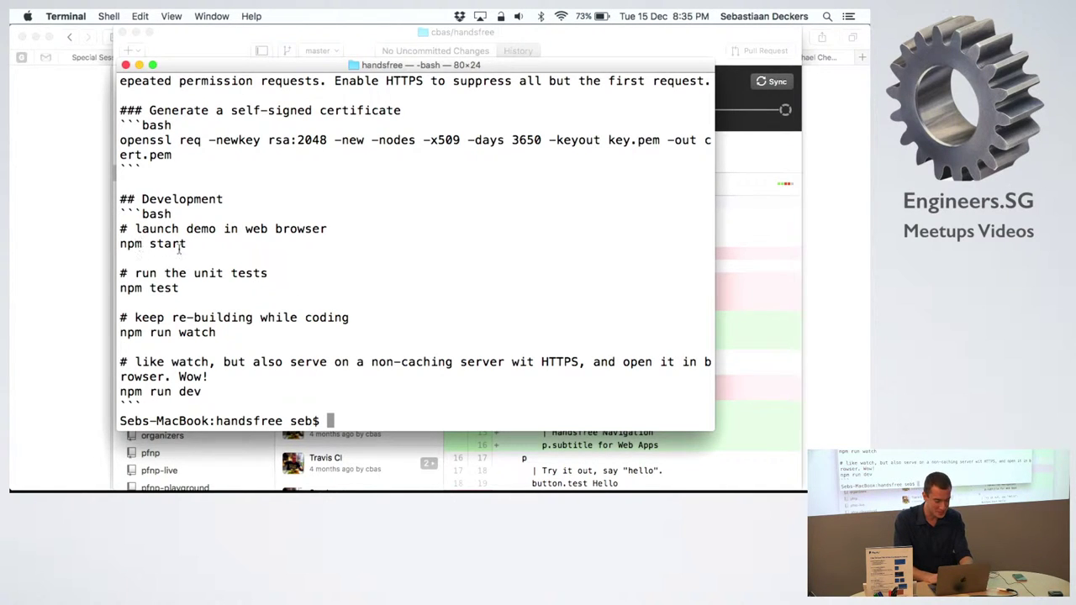
double_click(191, 376)
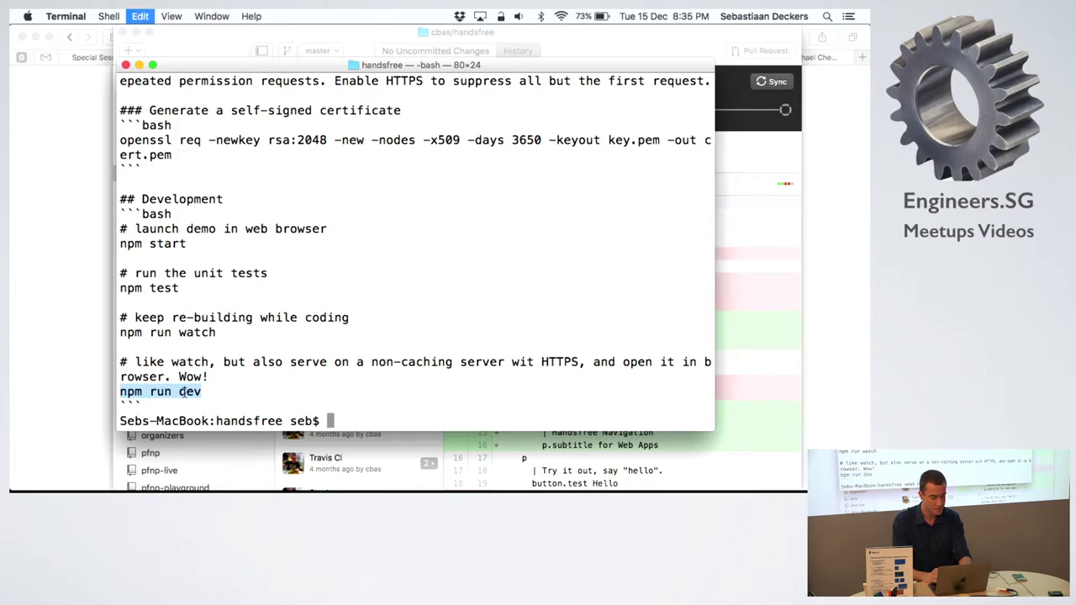
type("npm run dev")
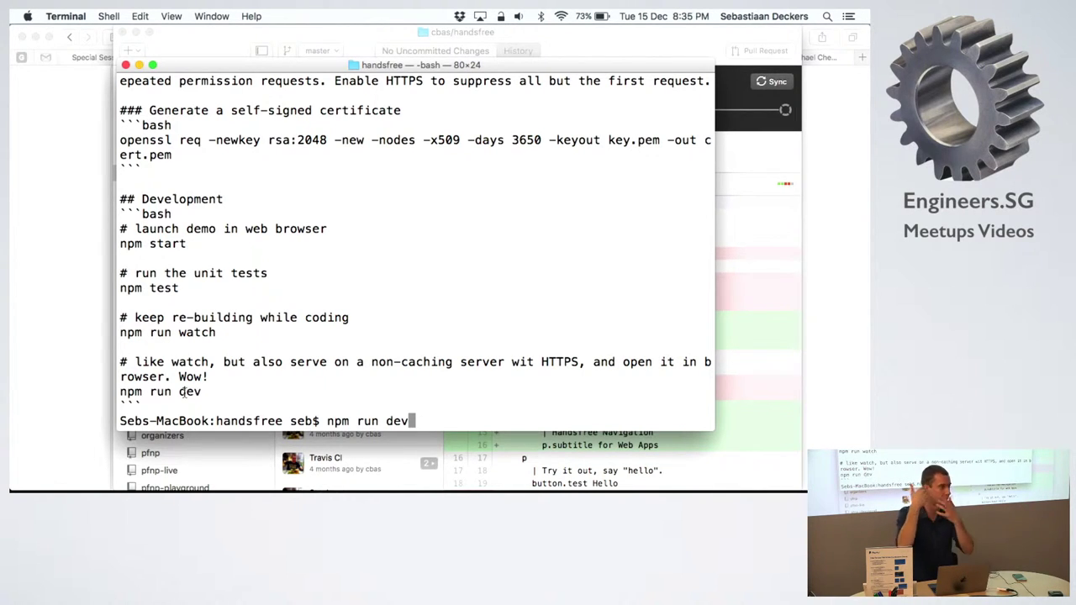
key("Return")
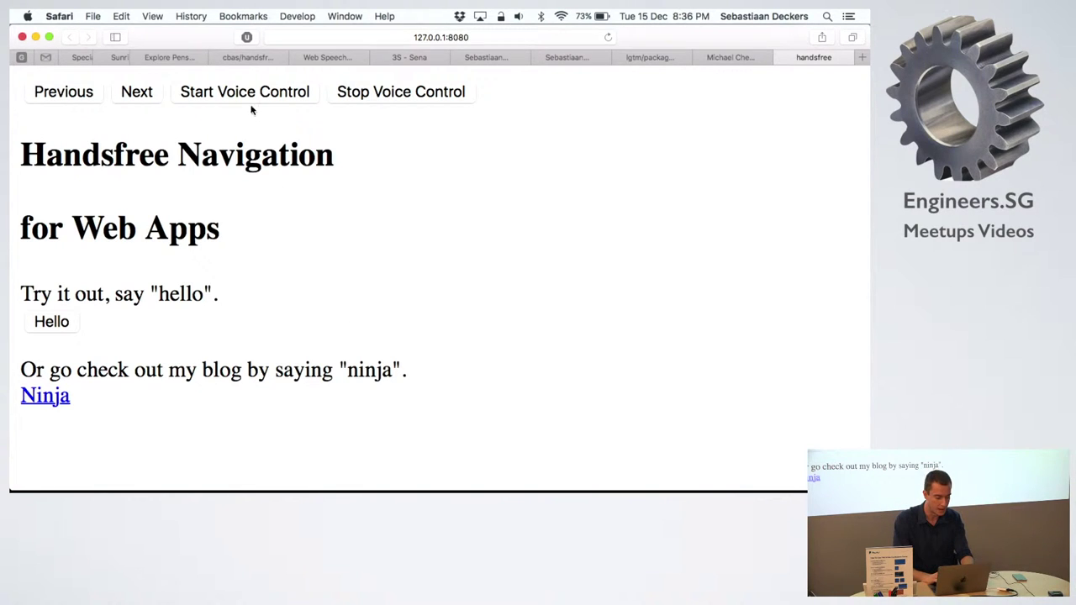
mouse_move(244, 100)
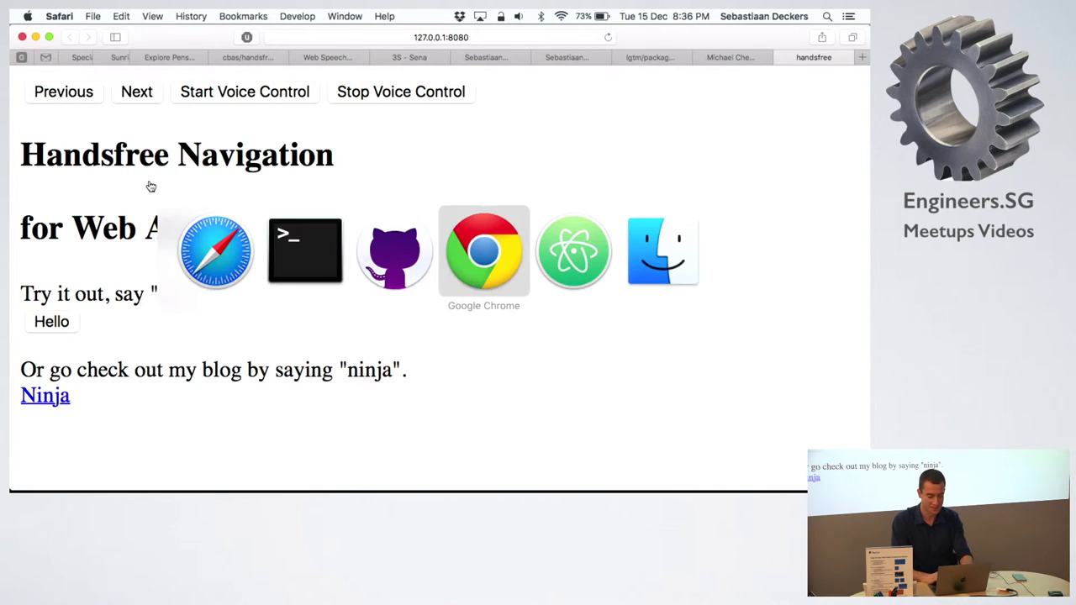
Switch from Safari to Google Chrome.
left_click(483, 250)
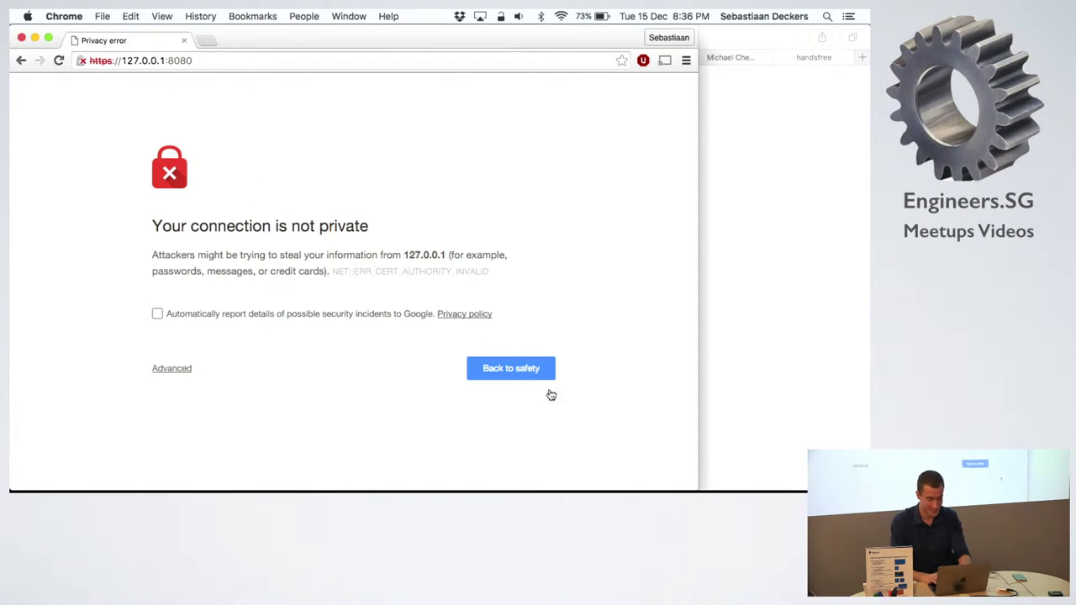
Reload the local HTTPS address and proceed past the untrusted certificate warning to 127.0.0.1.
left_click(510, 368)
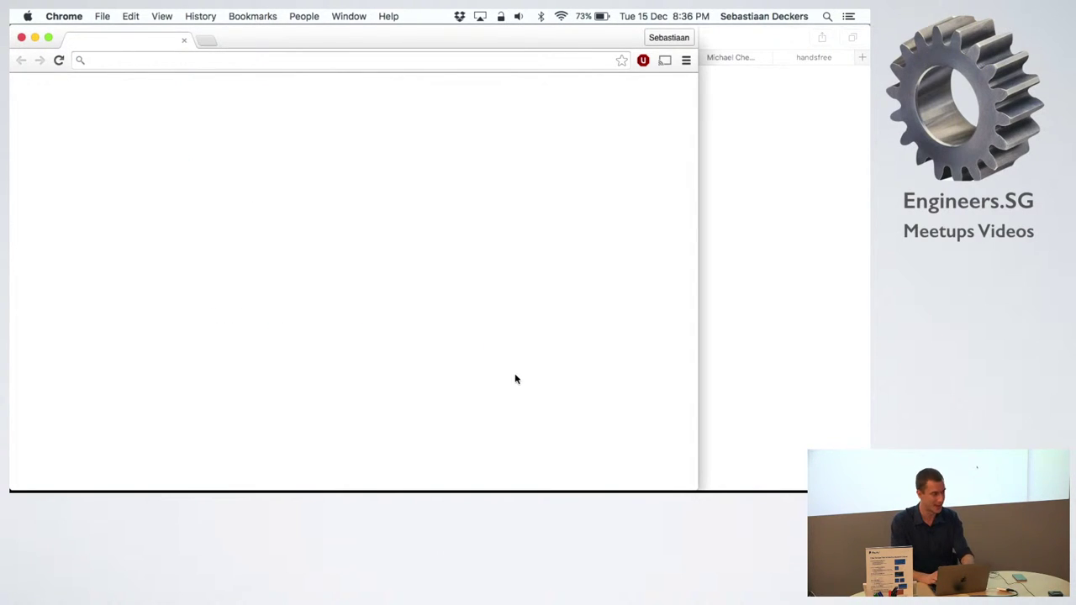
left_click(336, 60)
type("https://127.0.0.1:8080")
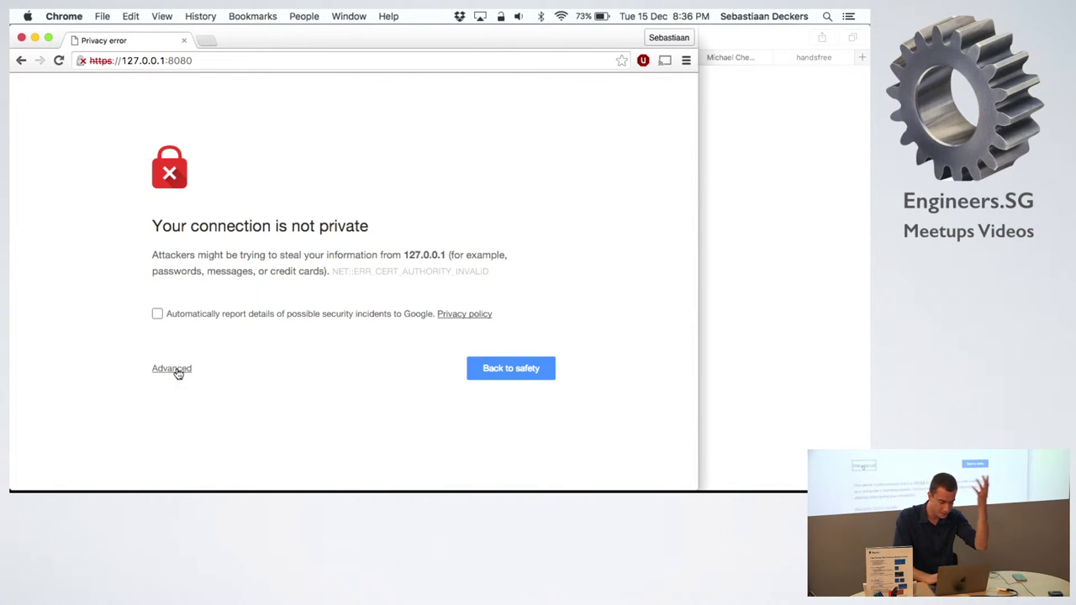
left_click(172, 369)
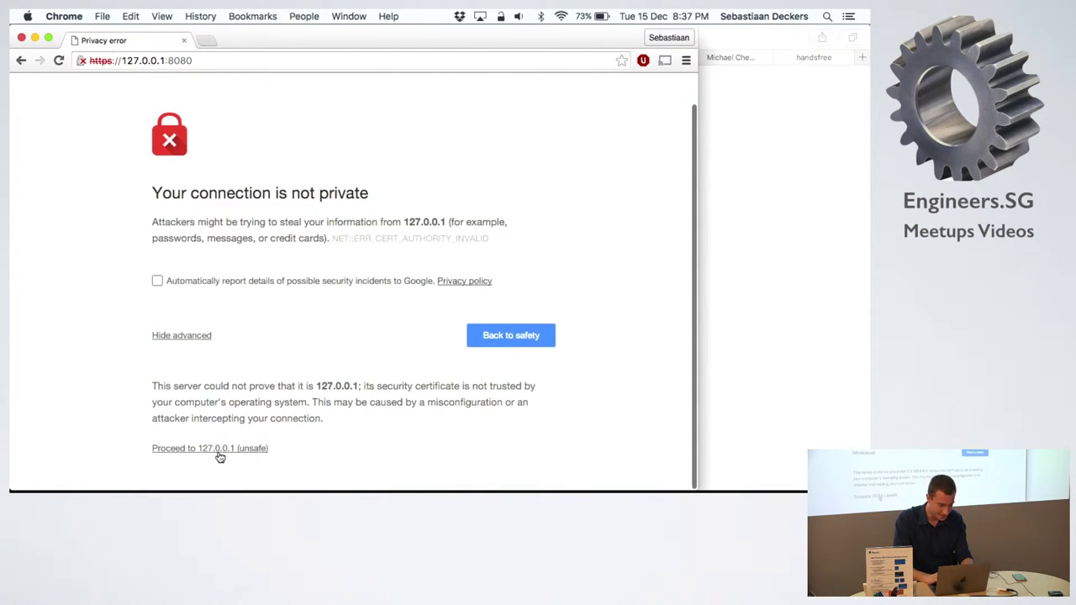
left_click(210, 448)
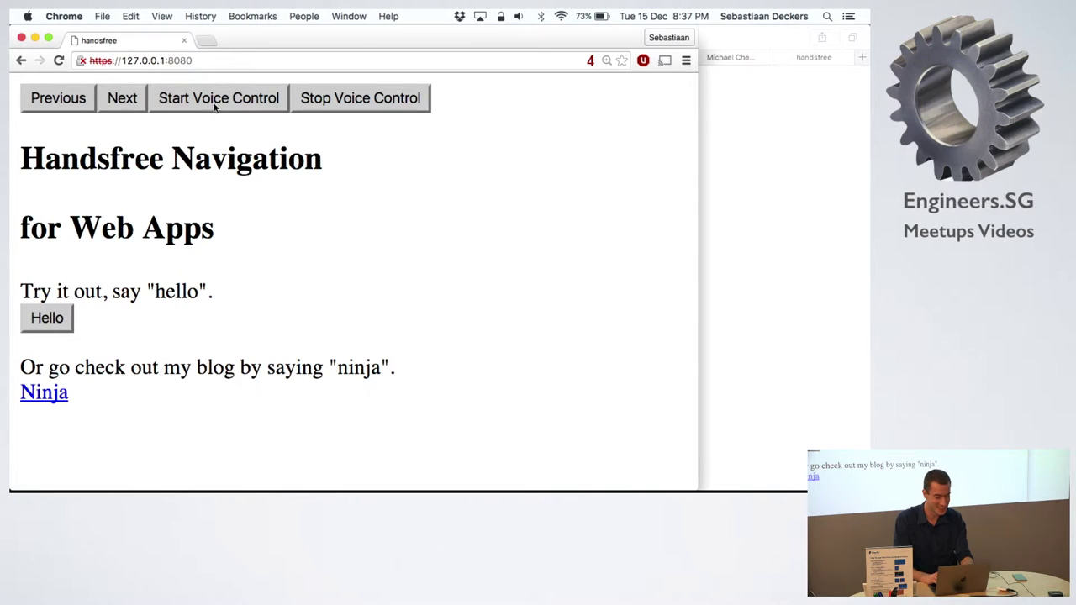
Start voice control, say "hello", and dismiss the Success! alert it triggers.
left_click(218, 98)
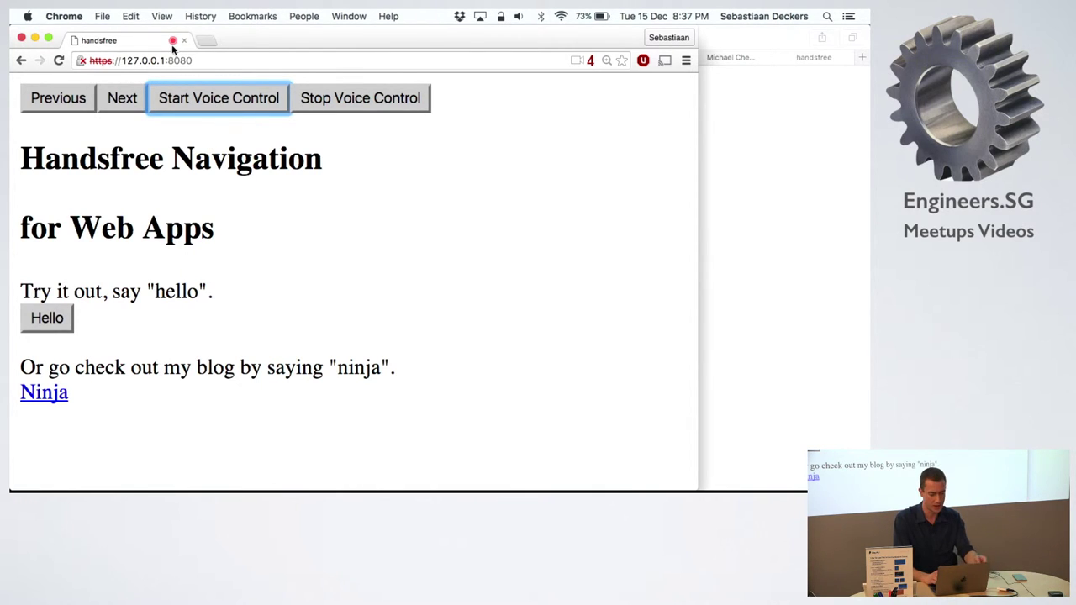
mouse_move(173, 41)
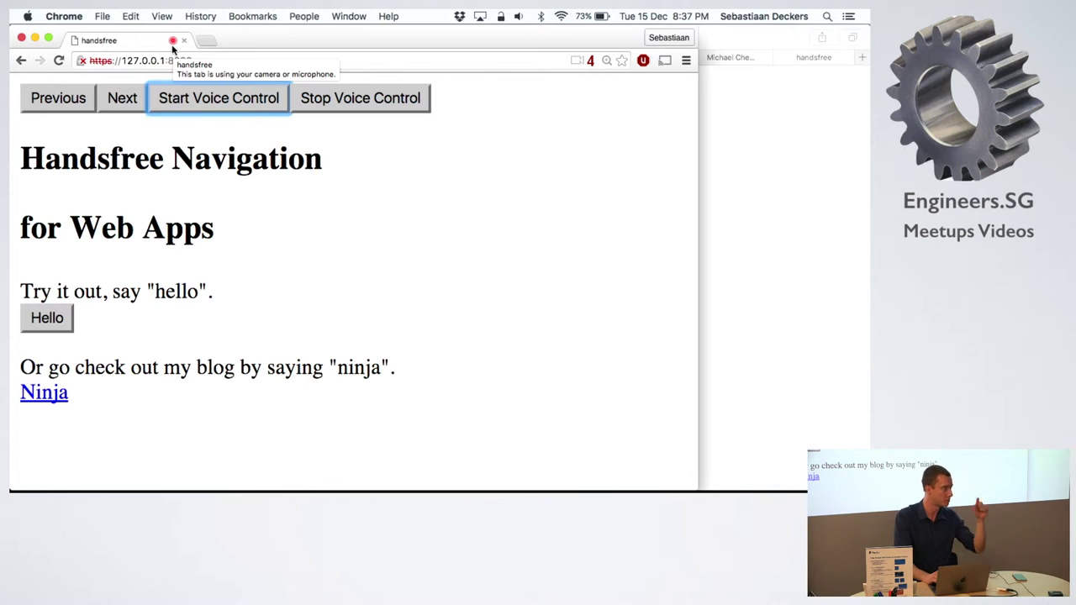
mouse_move(164, 160)
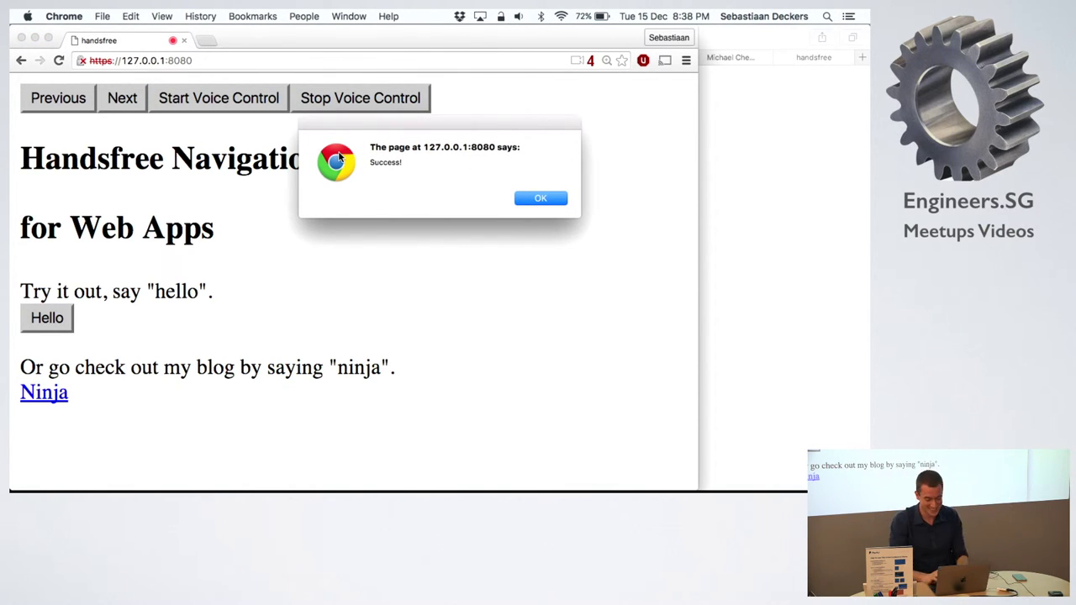
left_click(541, 197)
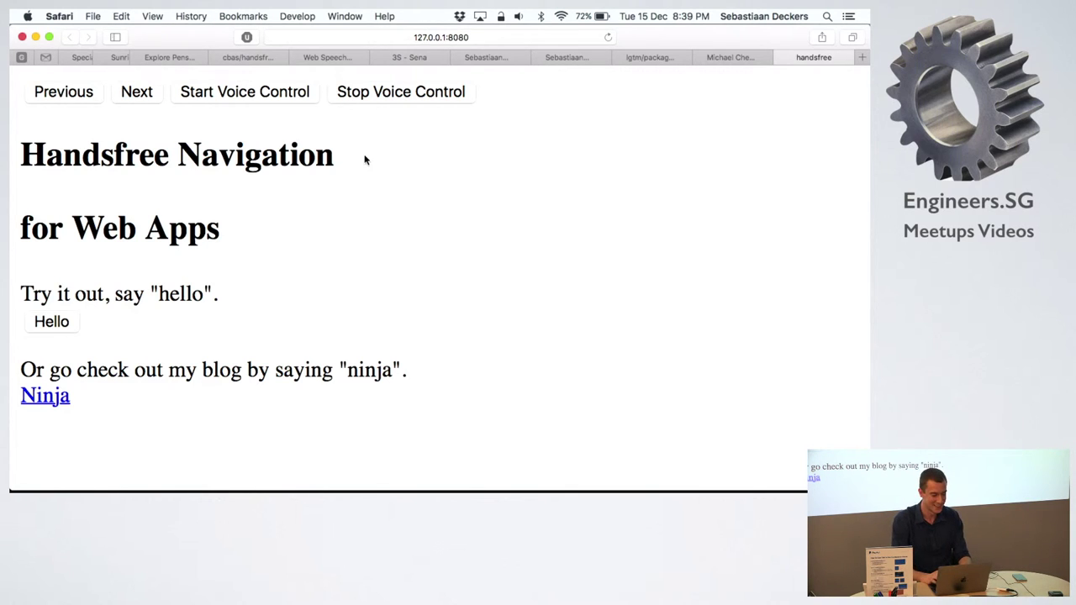
mouse_move(698, 91)
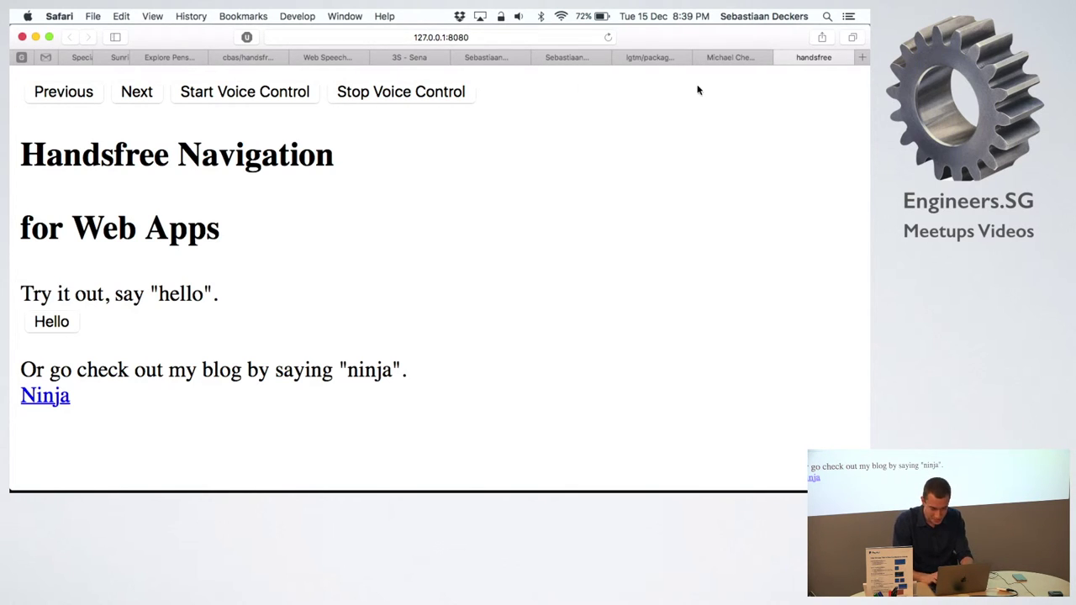
View the MDN Web Speech API docs tab, then the CodePen Type to Speak tab.
left_click(328, 57)
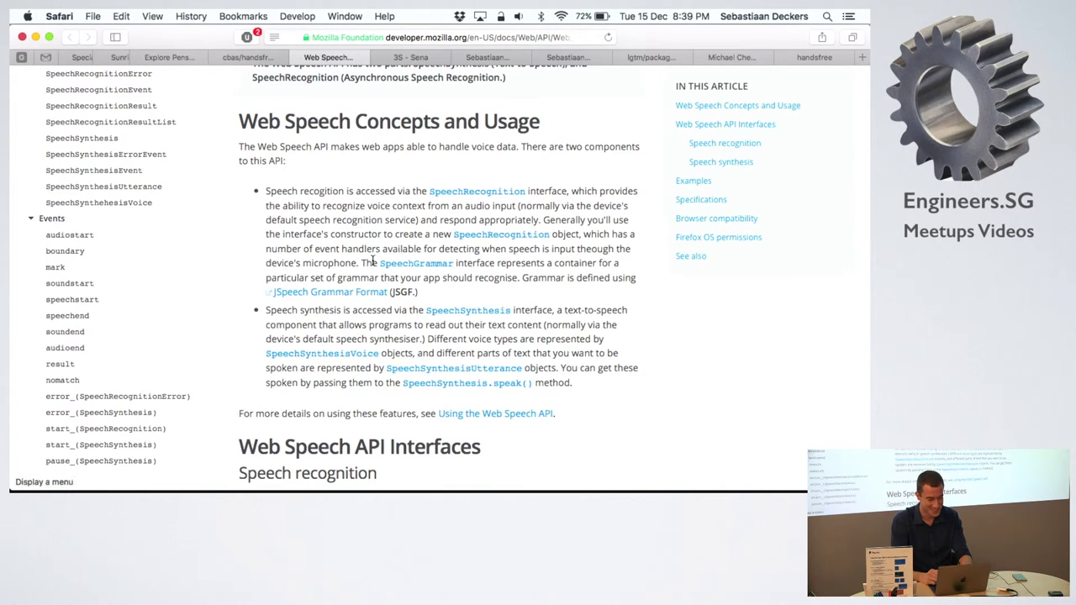
left_click(169, 57)
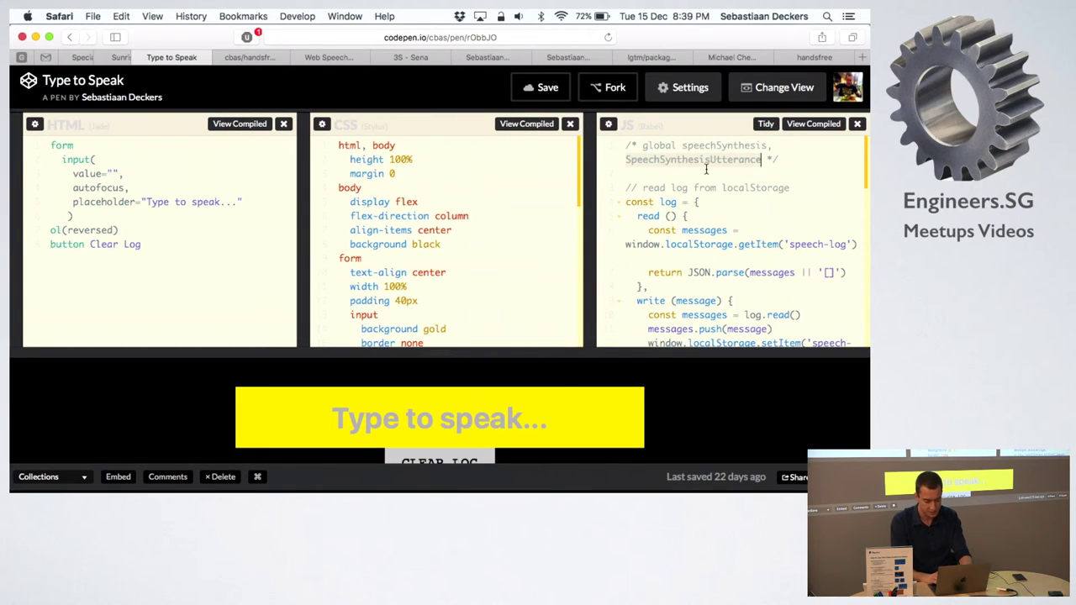
Have the pen speak "hello class", then start typing "this is pretty se".
scroll("down", 3)
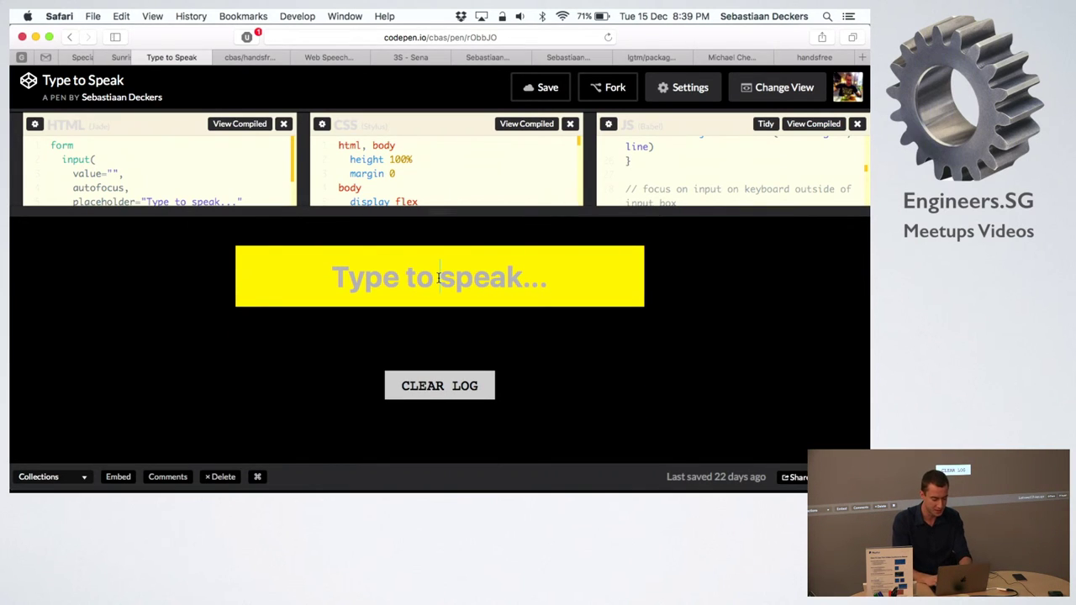
type("hello class")
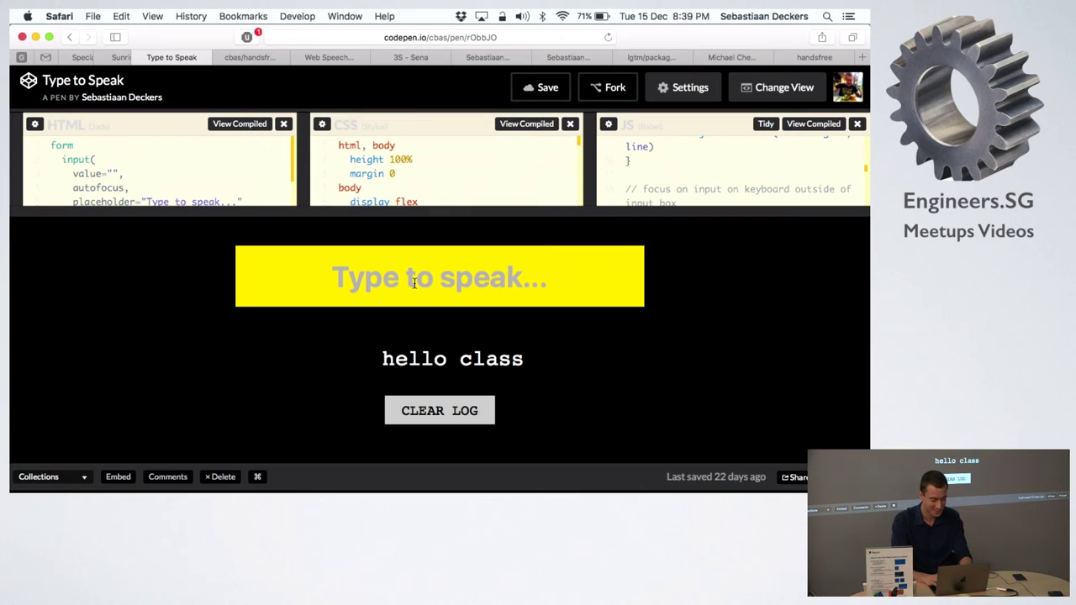
type("th")
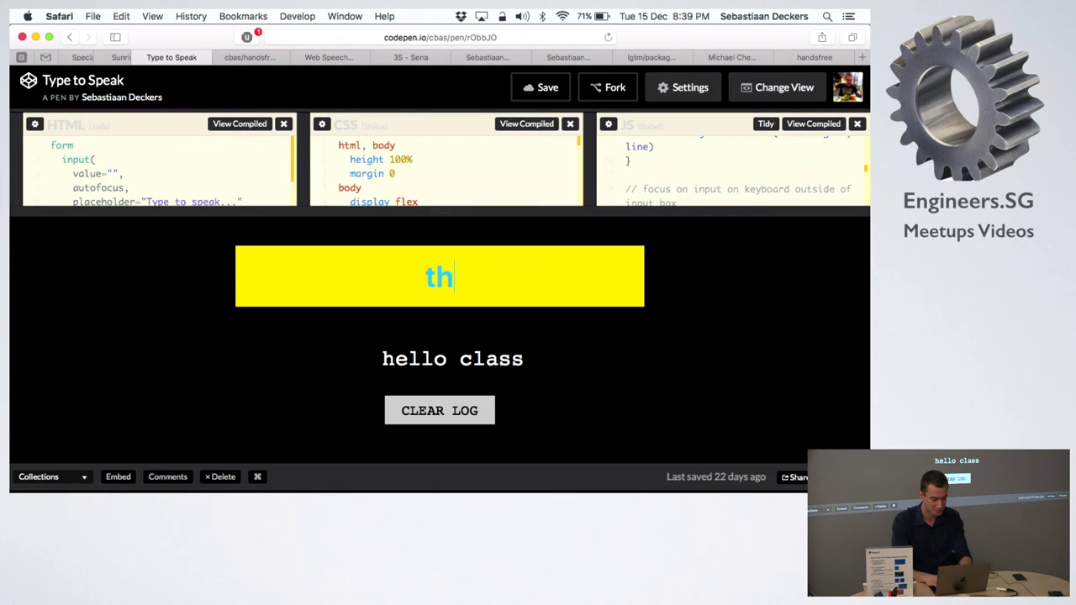
type("this is pretty se")
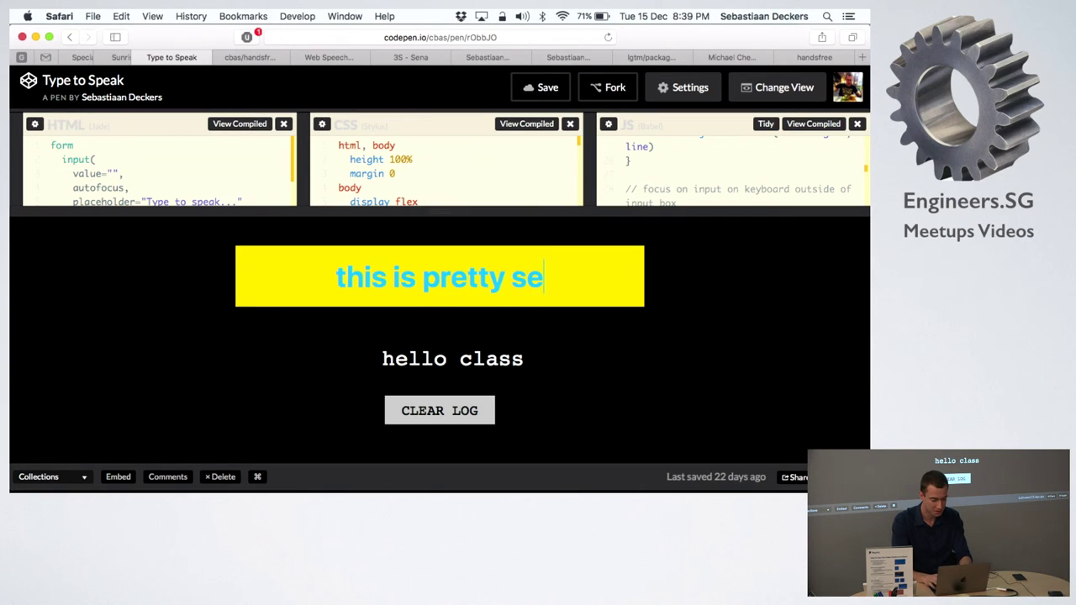